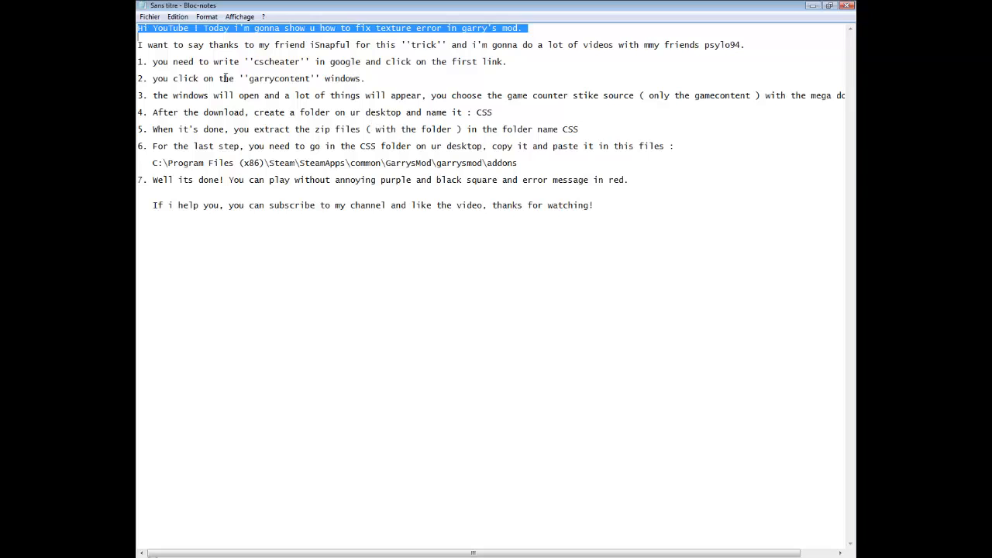
mouse_move(137, 44)
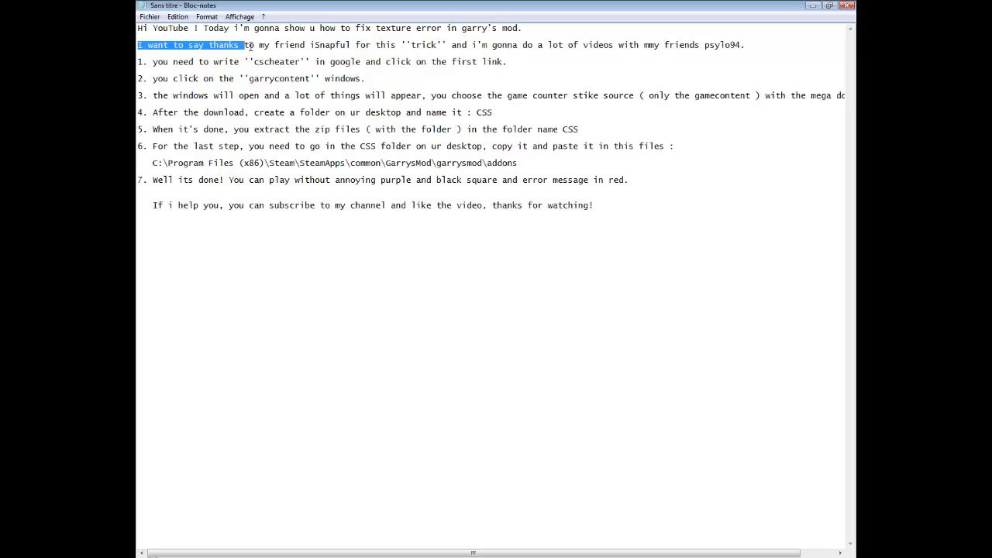
- Search Google for 'cscheater' and open the CSCheater.era.ee Wix result
left_click_drag(244, 43, 744, 44)
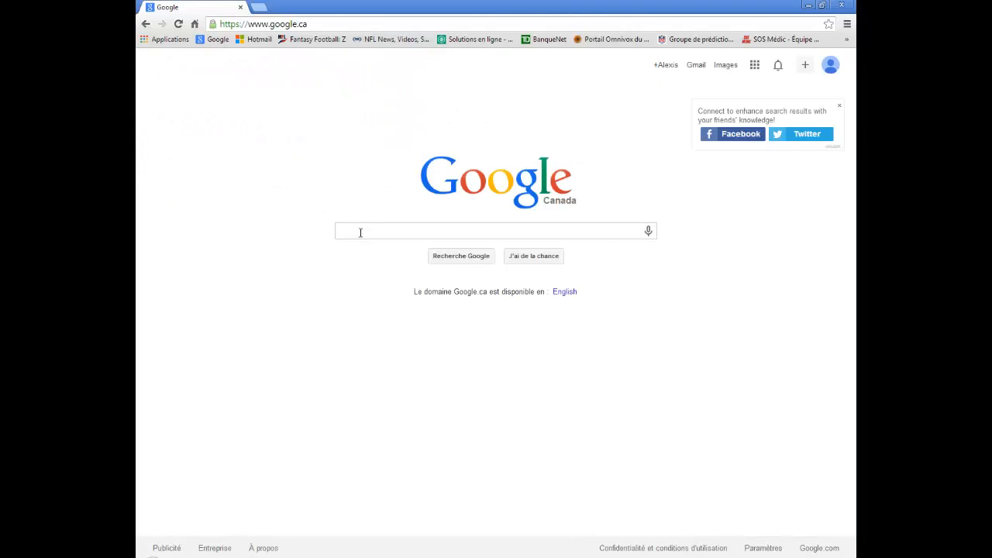
type("cscheater")
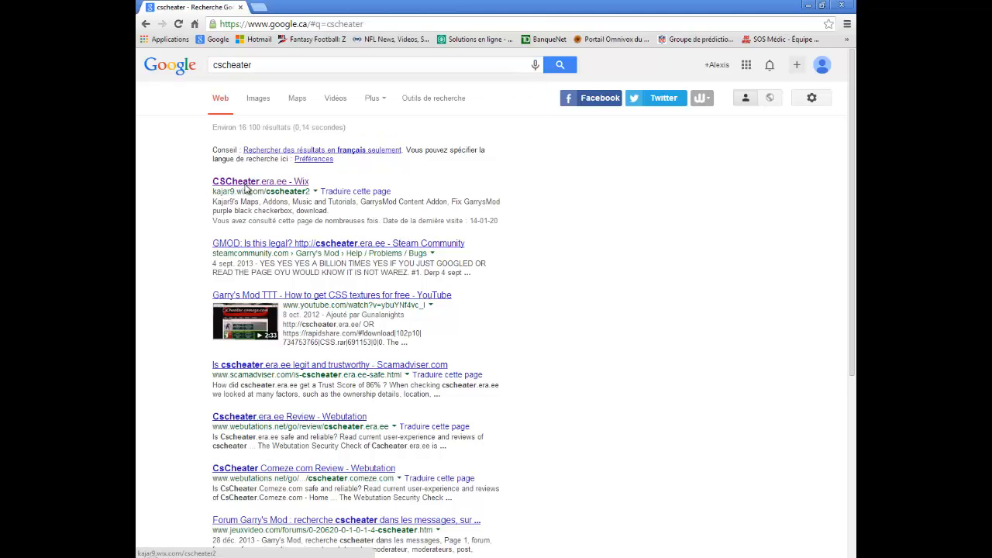
left_click(257, 182)
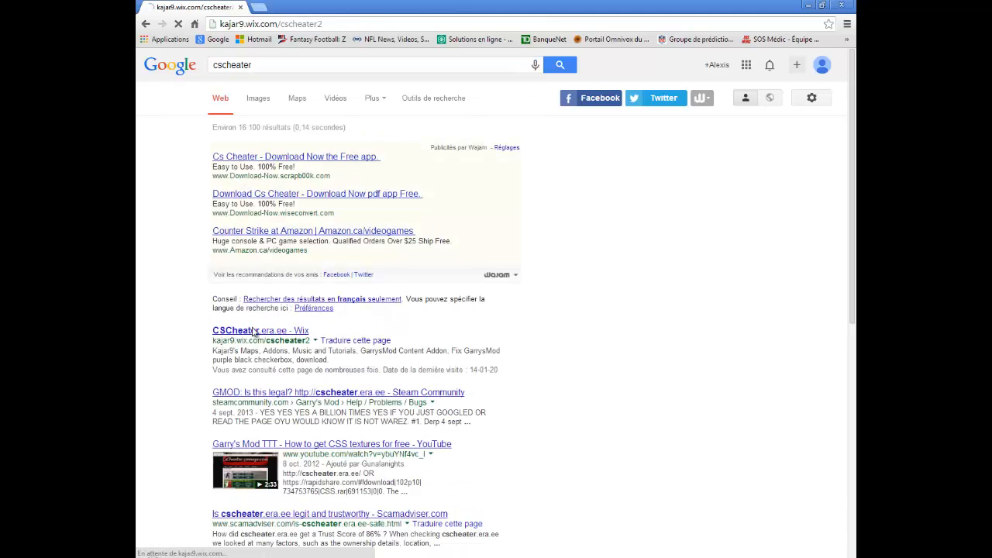
left_click(259, 330)
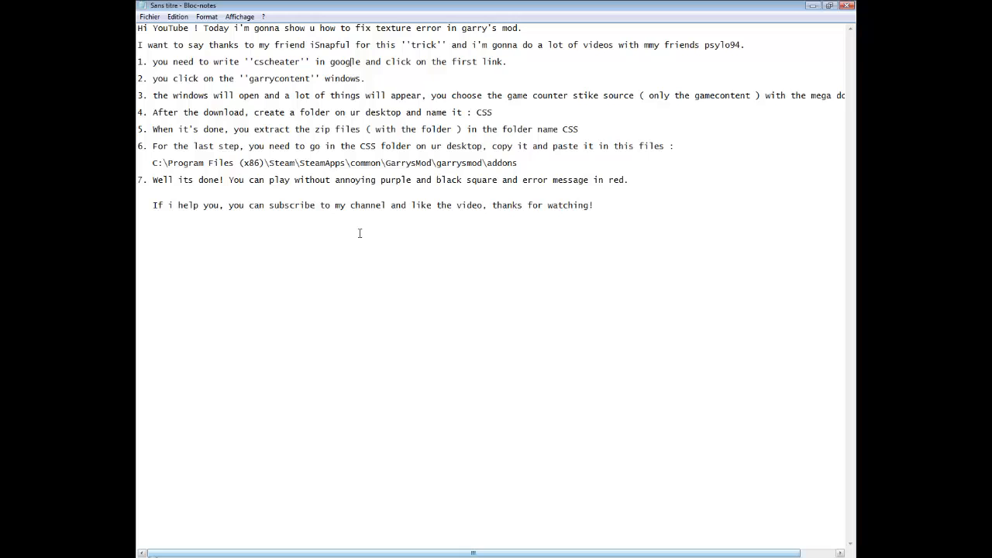
double_click(159, 77)
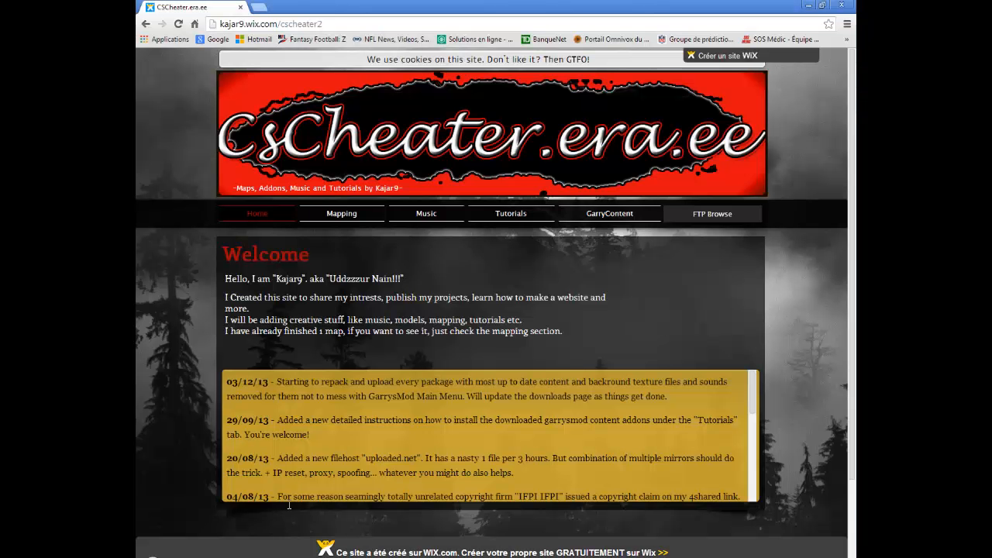
- Switch to the GarryContent section listing Garry's Mod content addon downloads
left_click(609, 214)
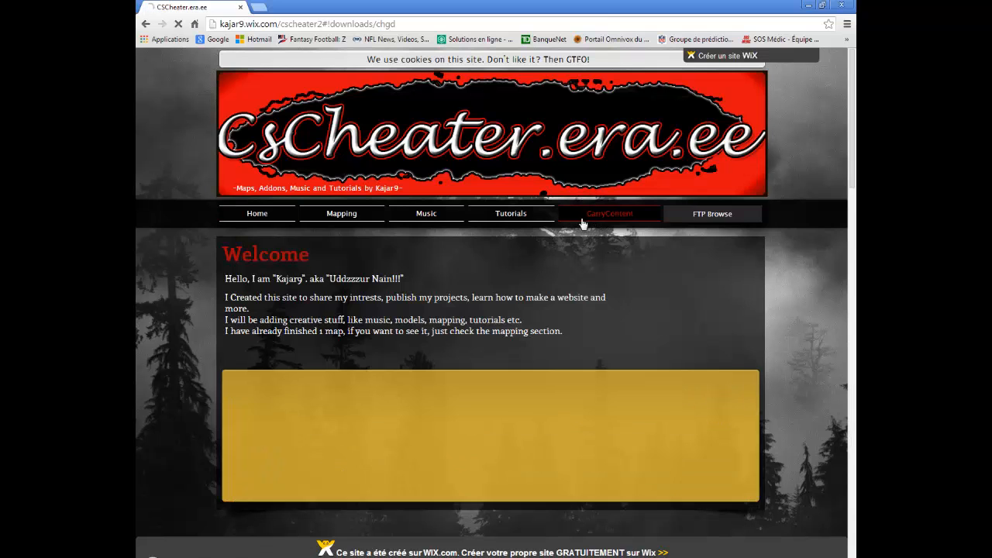
left_click(609, 214)
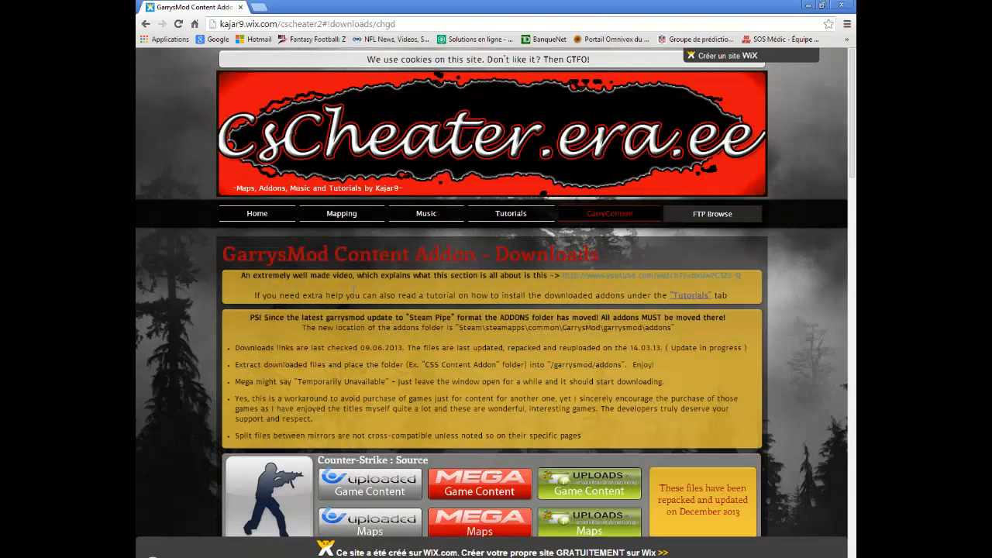
scroll("down", 3)
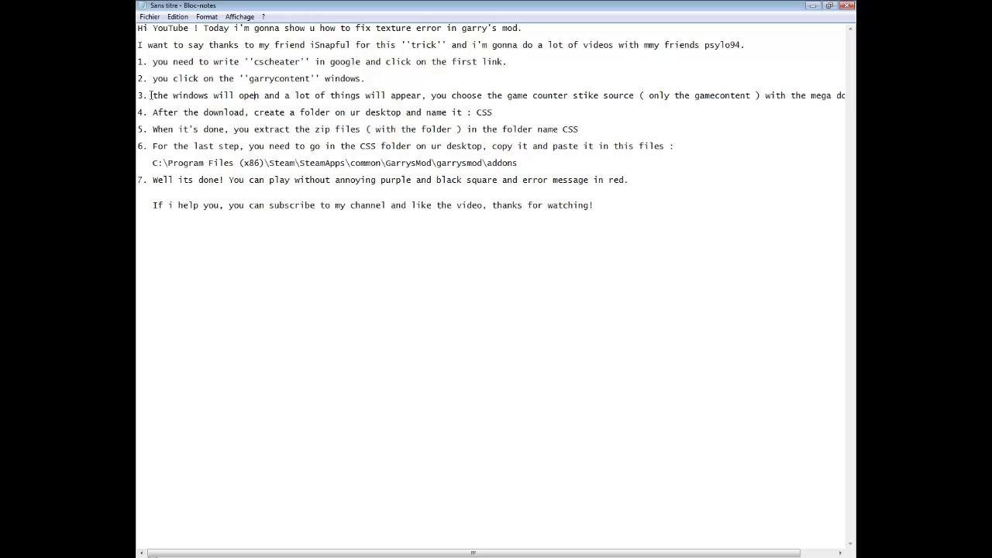
left_click_drag(152, 97, 505, 96)
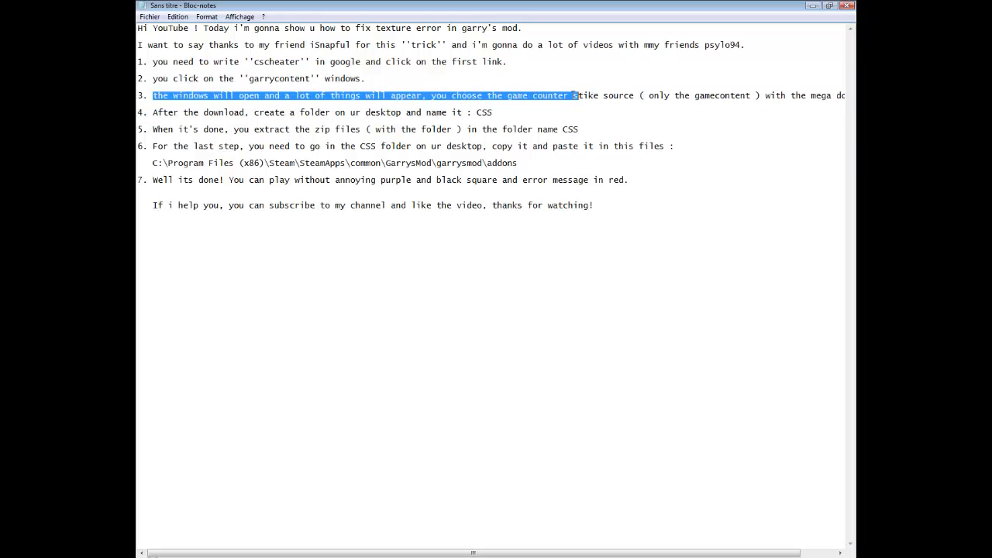
left_click_drag(574, 96, 747, 96)
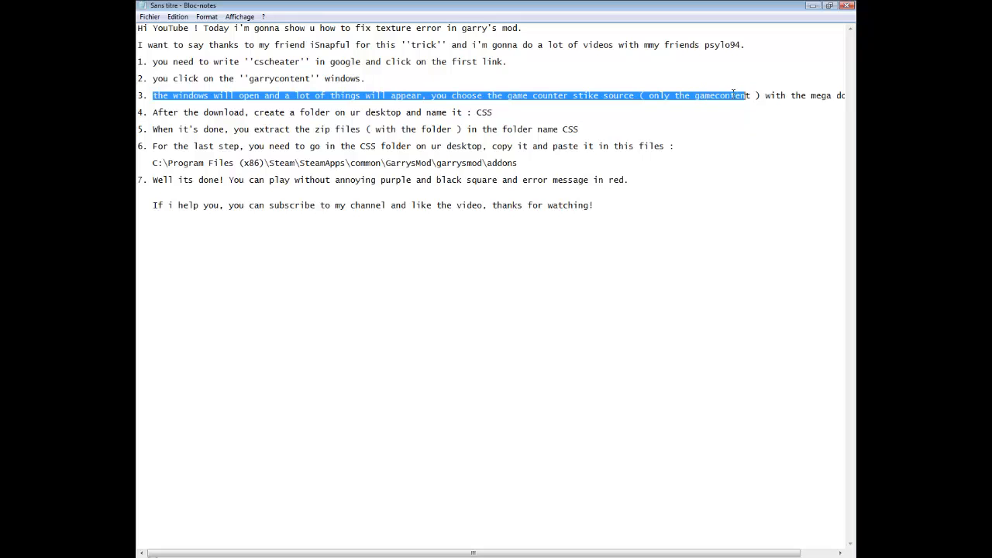
scroll("right", 3)
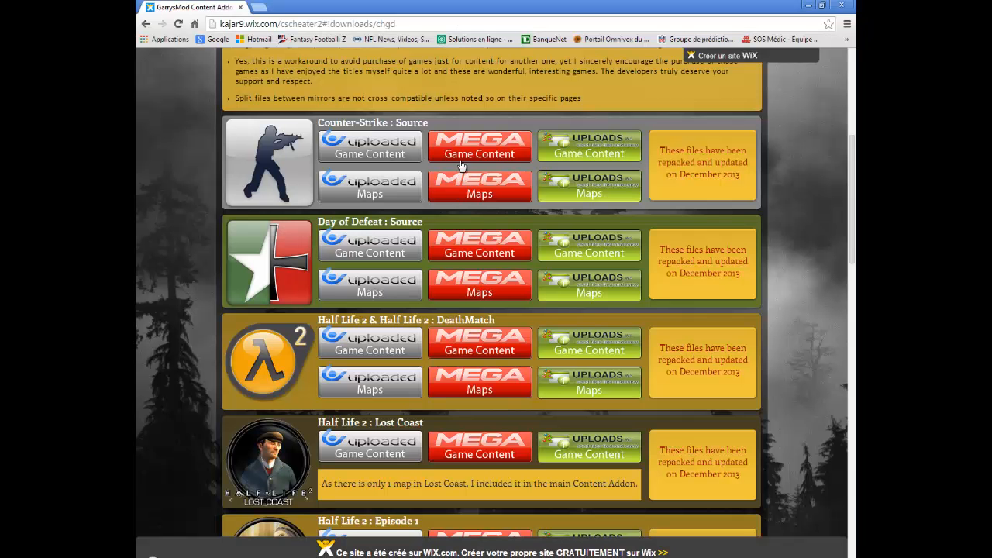
- Start the Counter-Strike: Source MEGA game content download and skip the adf.ly advertisement
left_click(479, 146)
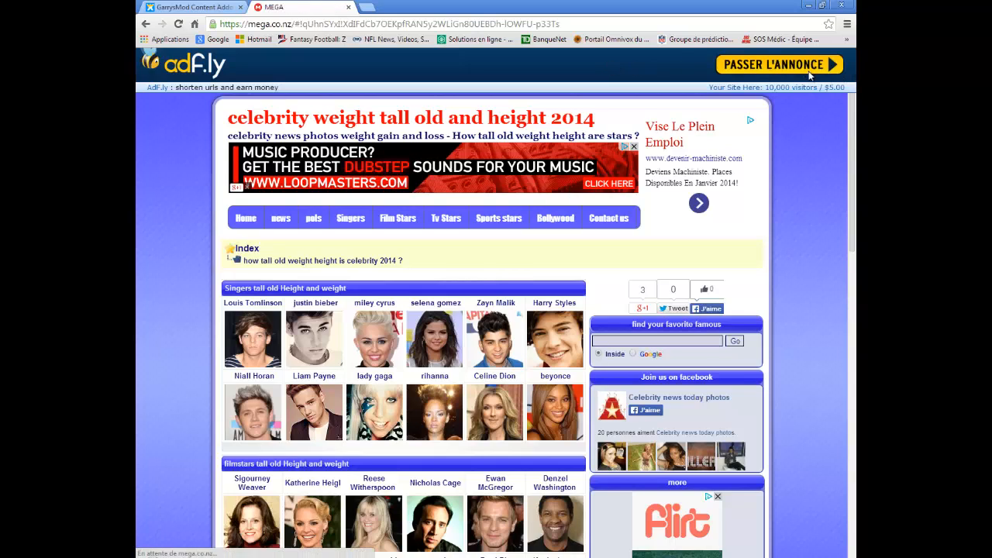
left_click(779, 63)
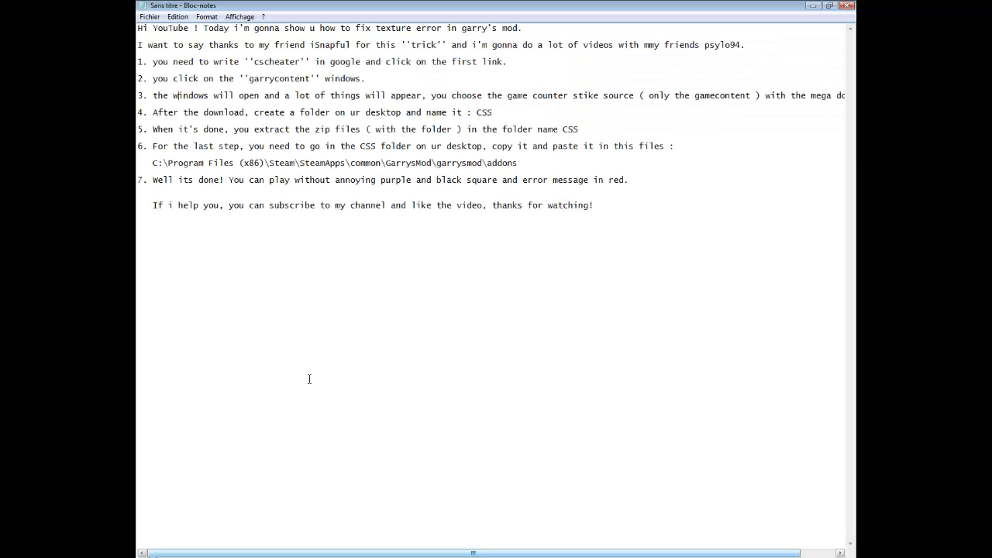
- Mark step 4 across its full line while reading it
left_click_drag(153, 112, 293, 112)
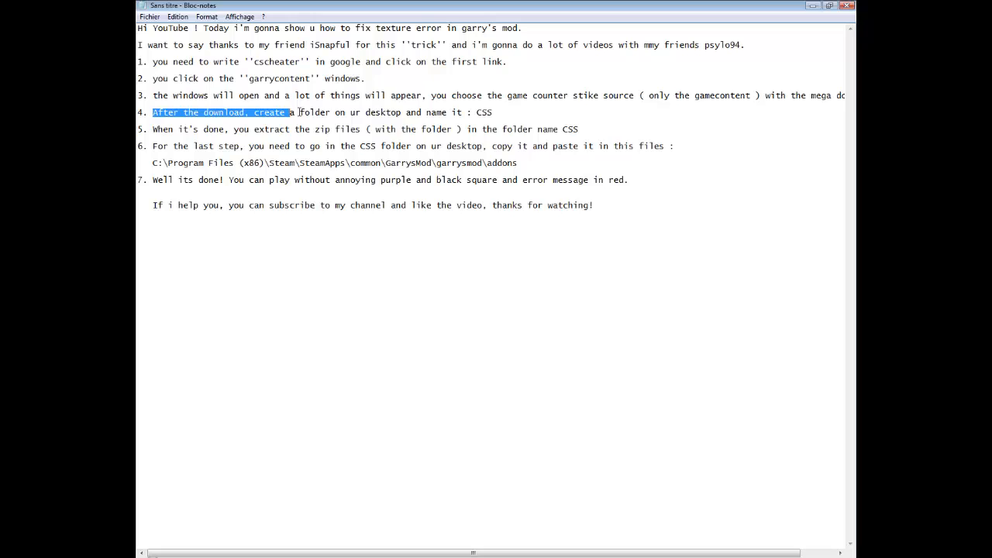
left_click_drag(292, 111, 494, 112)
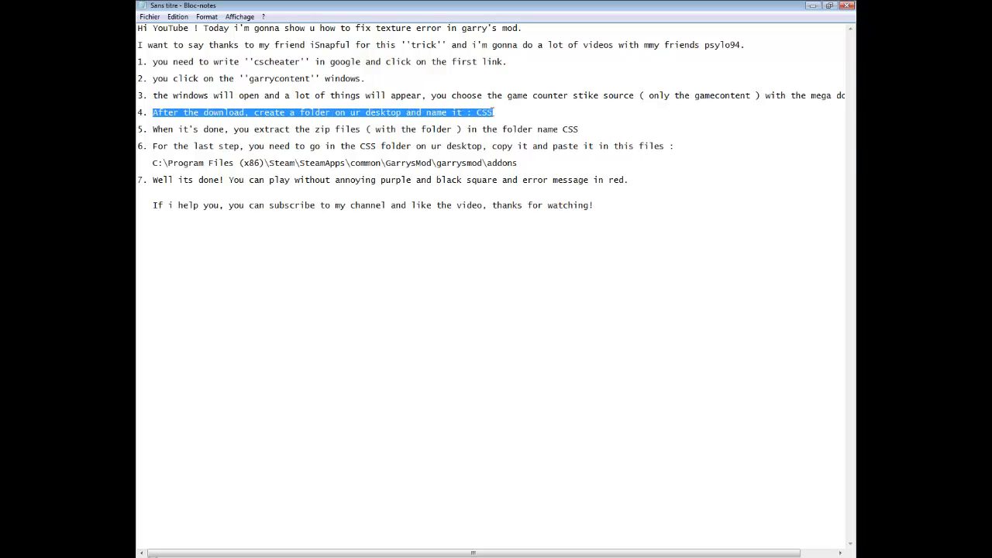
mouse_move(605, 478)
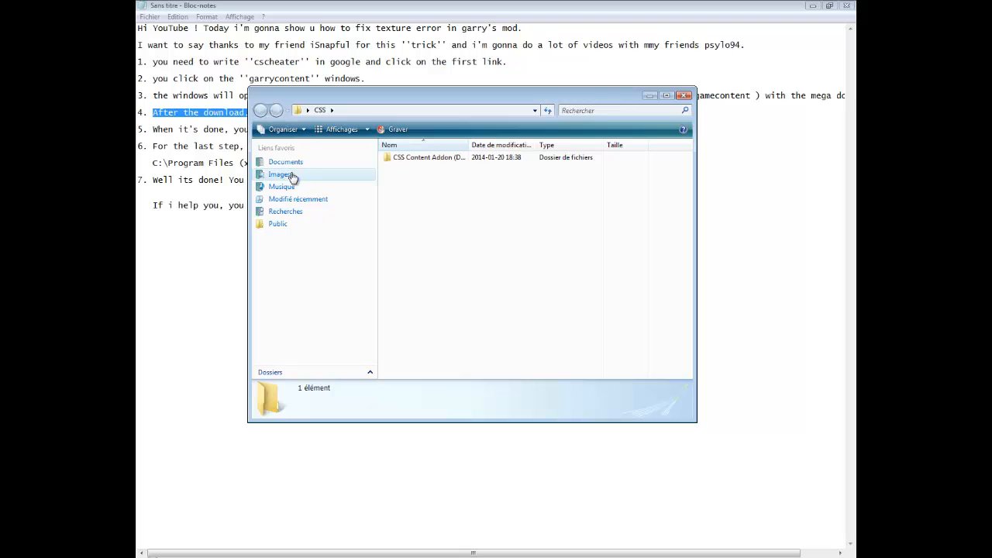
left_click(331, 110)
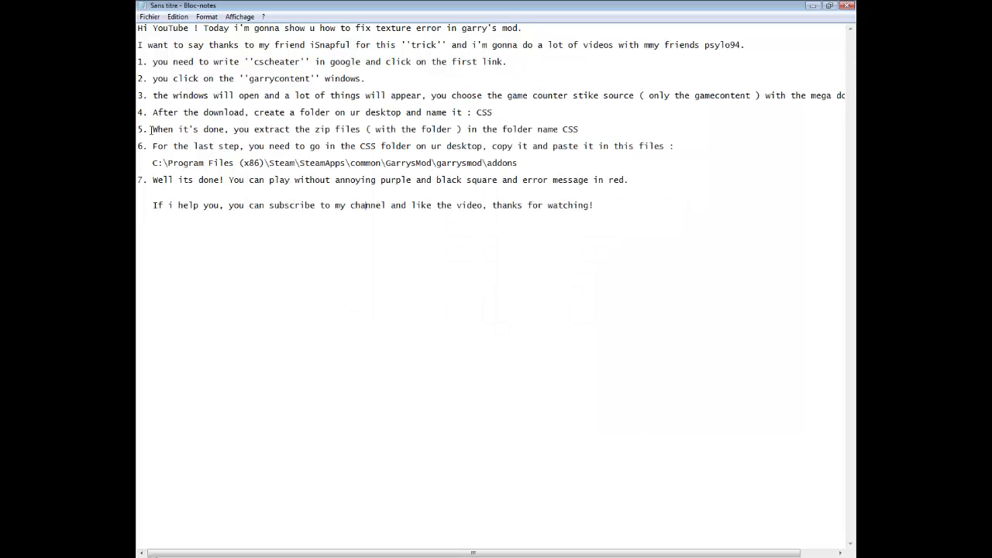
- Append '( the zip file it's the mega download )' to the end of step 5
left_click_drag(151, 128, 533, 129)
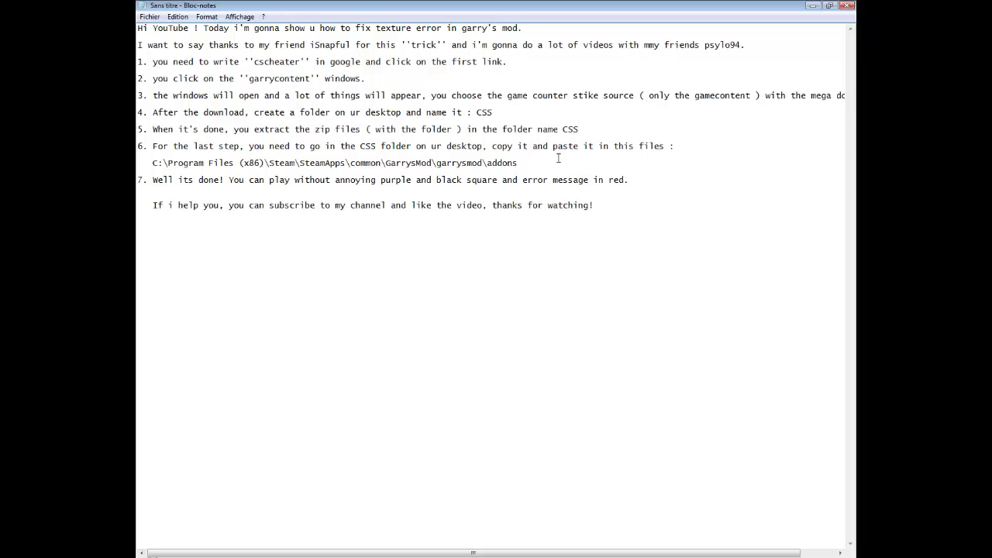
type("( the zi")
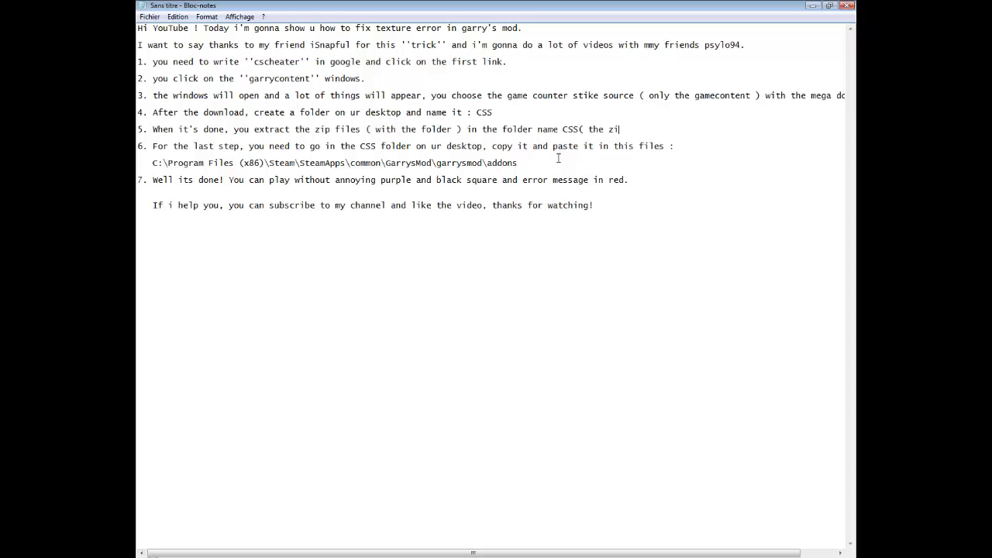
type("file it'")
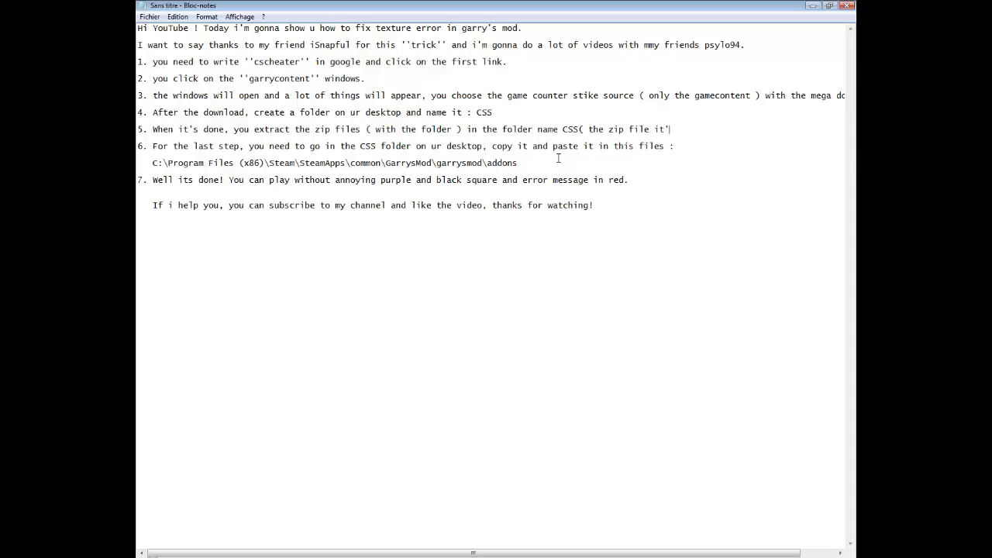
type("s the mega do")
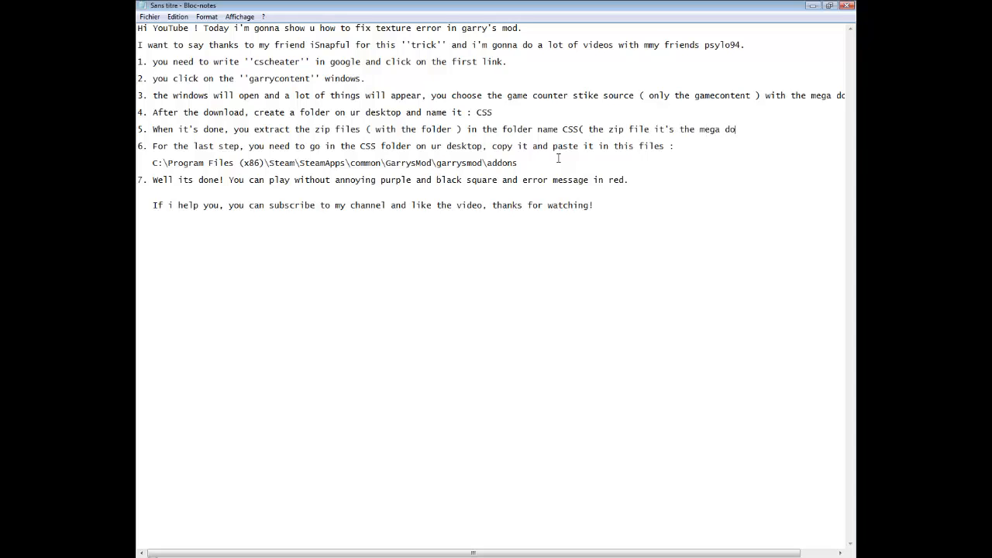
type("wnload )")
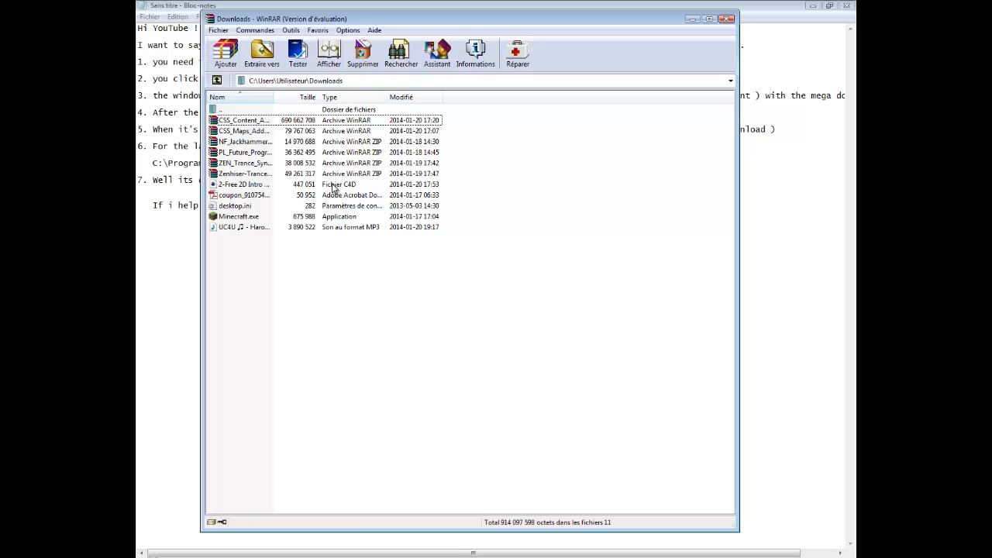
- Enter the CSS Content Addon archive and pick Desktop\CSS as the extraction destination
double_click(245, 121)
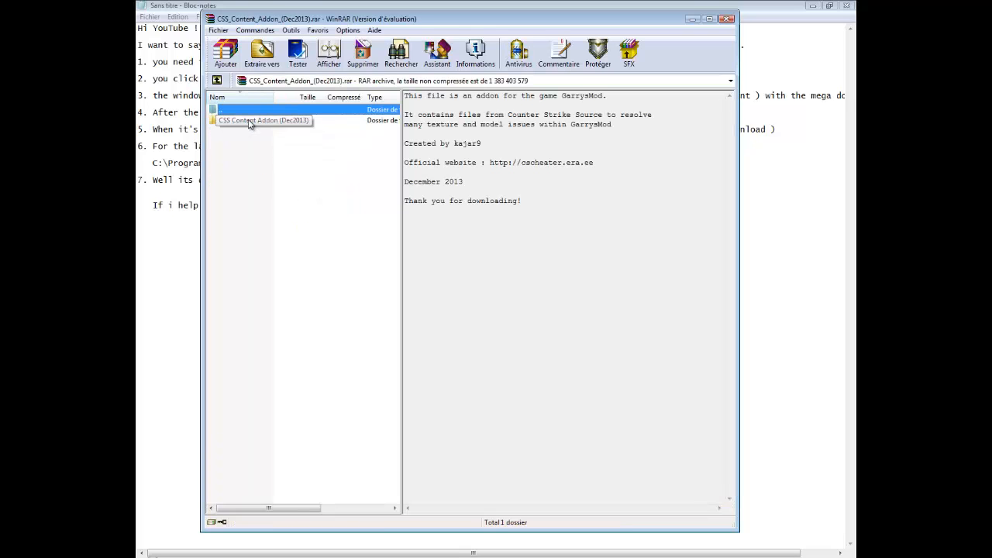
right_click(229, 121)
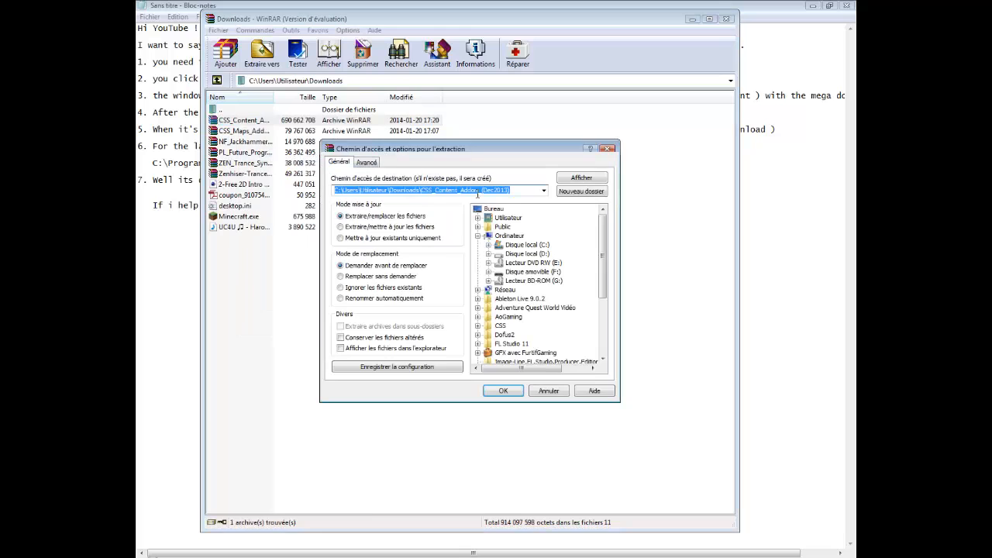
left_click(502, 325)
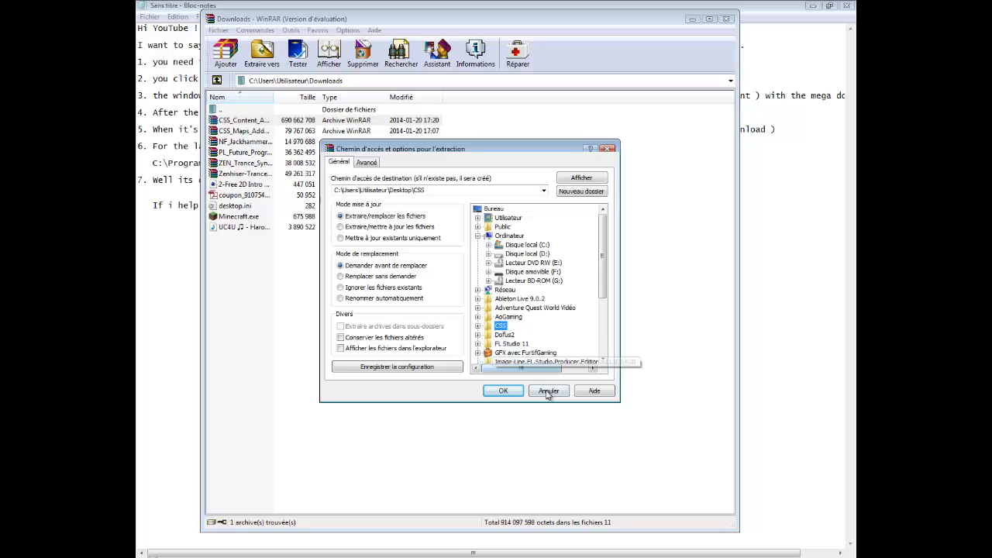
left_click(547, 390)
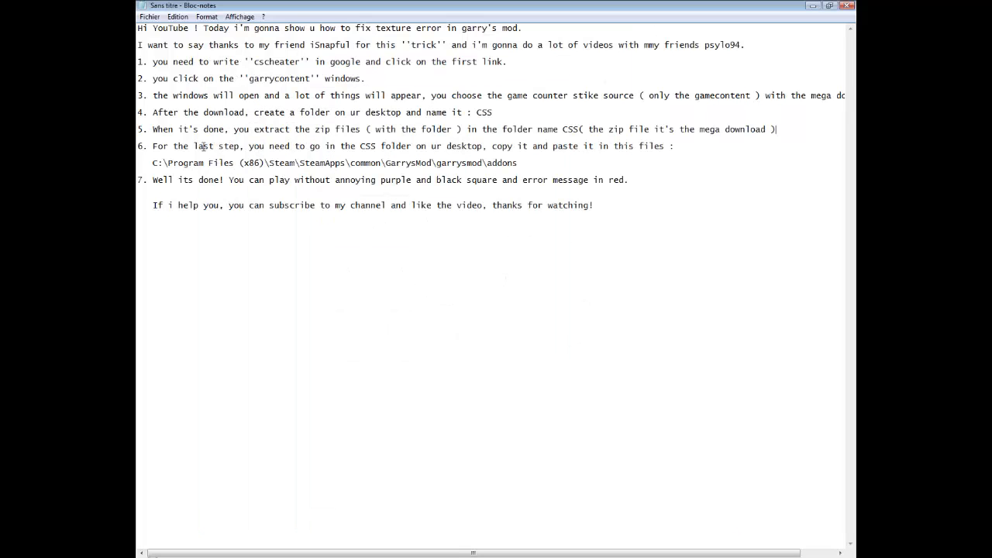
left_click_drag(151, 145, 291, 146)
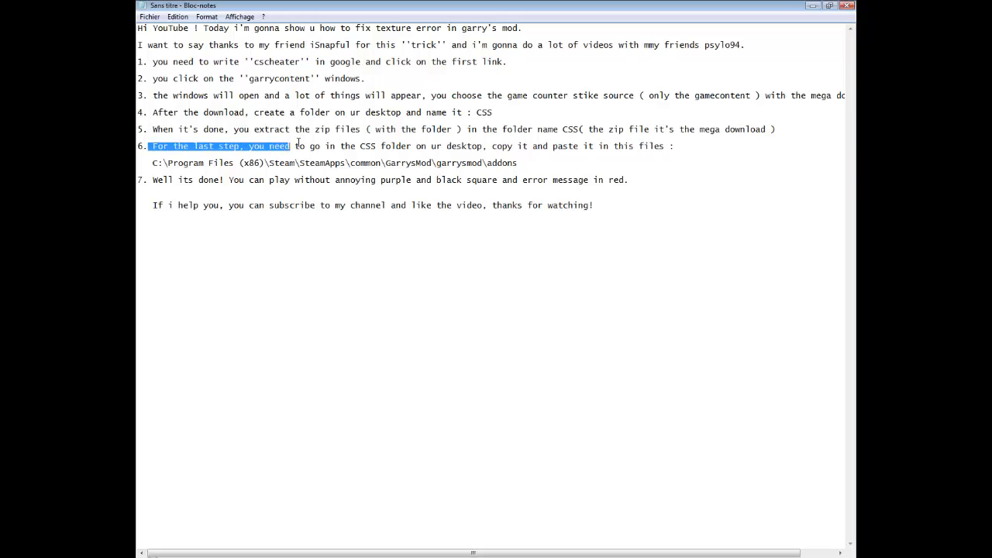
left_click_drag(291, 145, 674, 146)
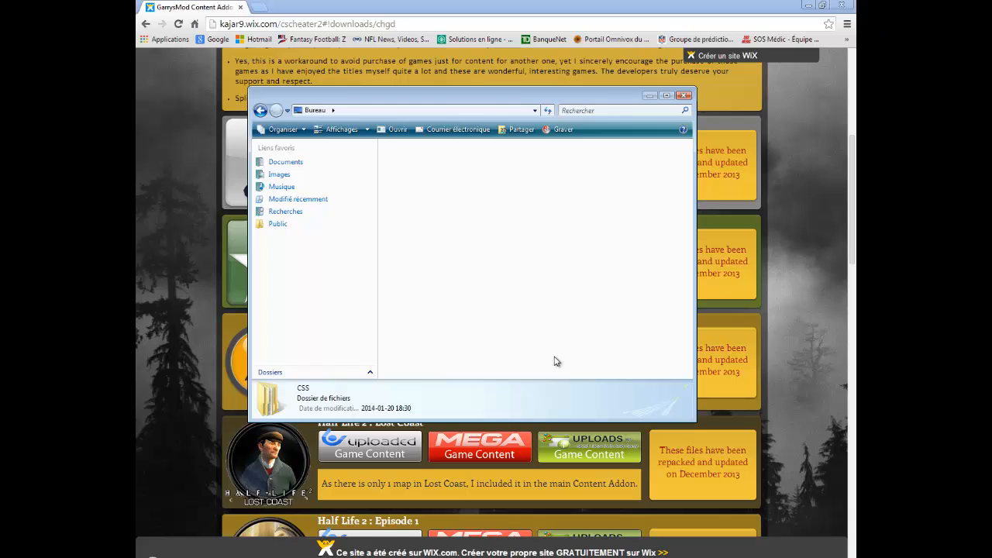
- Copy the CSS Content Addon (Dec2013) folder
right_click(411, 158)
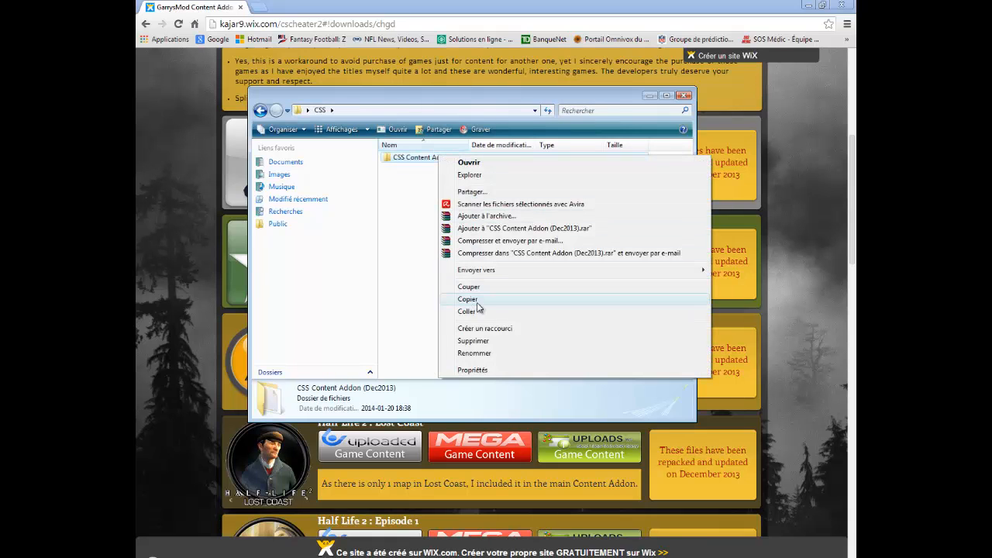
left_click(467, 299)
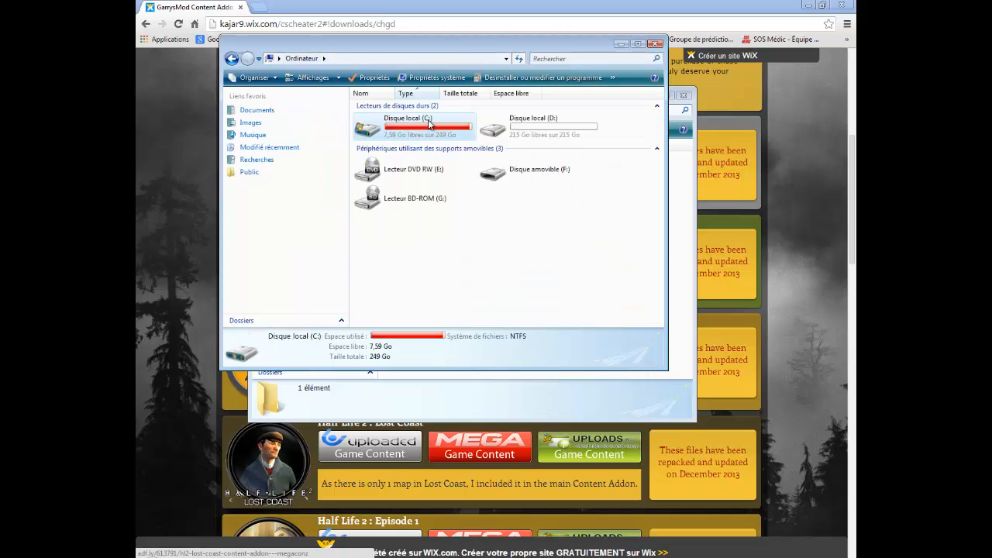
- Browse C: > Program Files (x86) > Steam > SteamApps > GarrysMod > addons, then close the CSS window
double_click(406, 124)
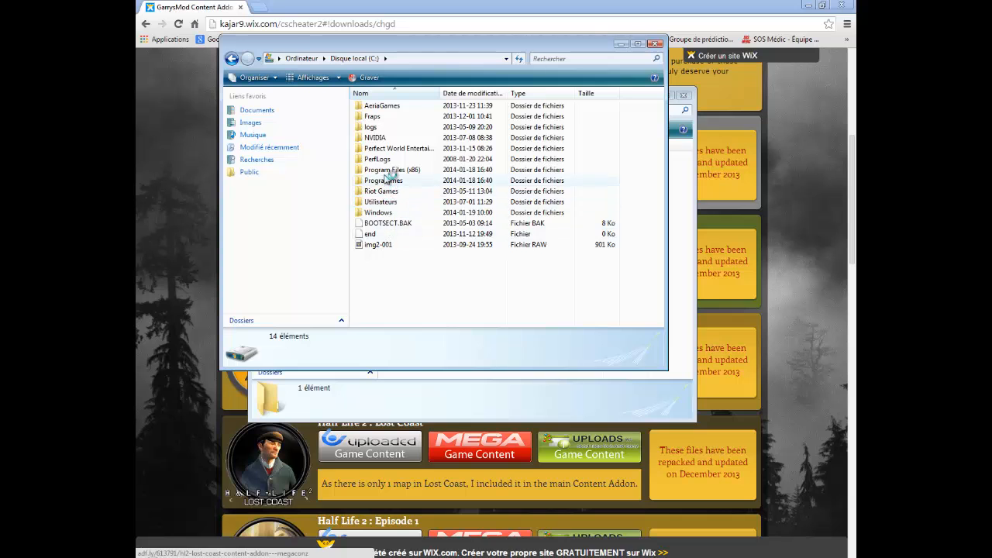
double_click(391, 169)
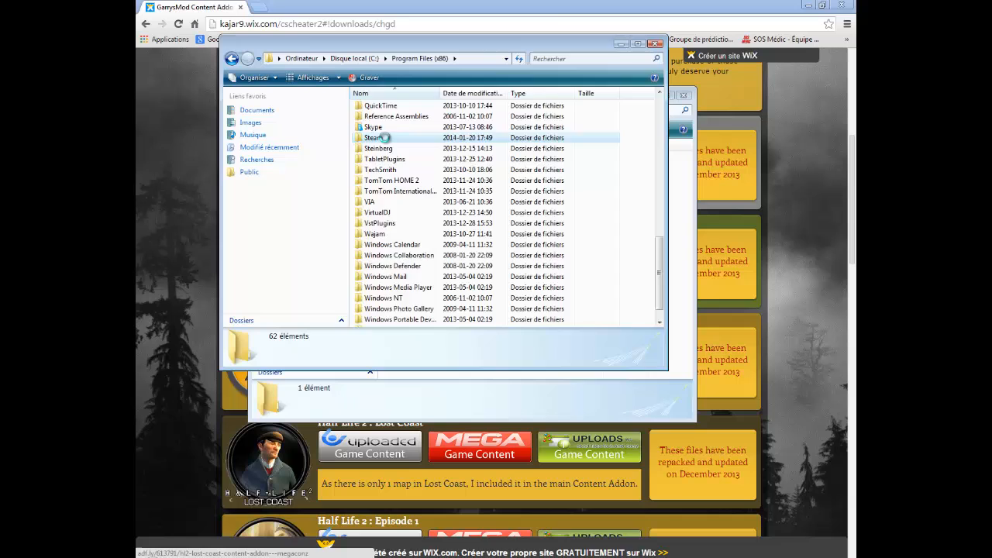
double_click(374, 137)
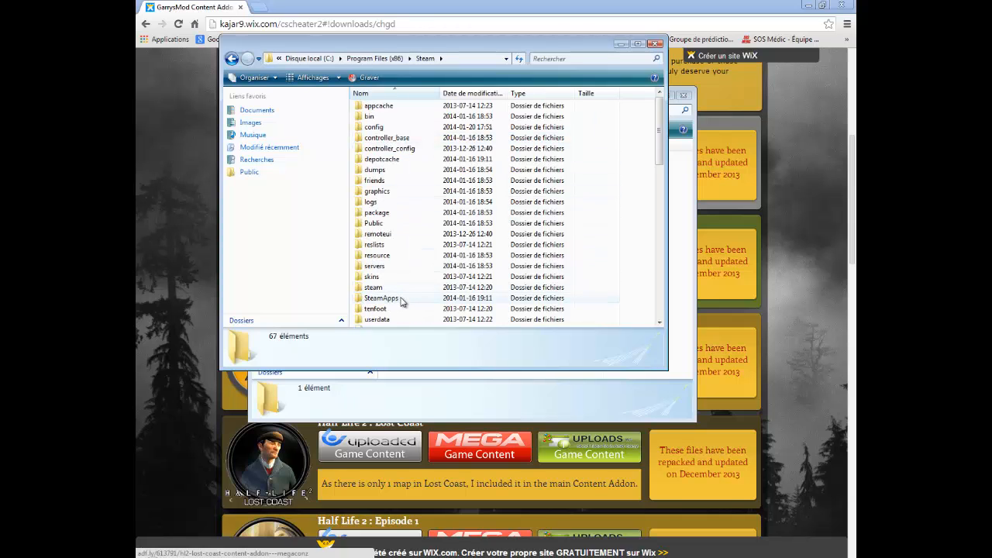
double_click(381, 298)
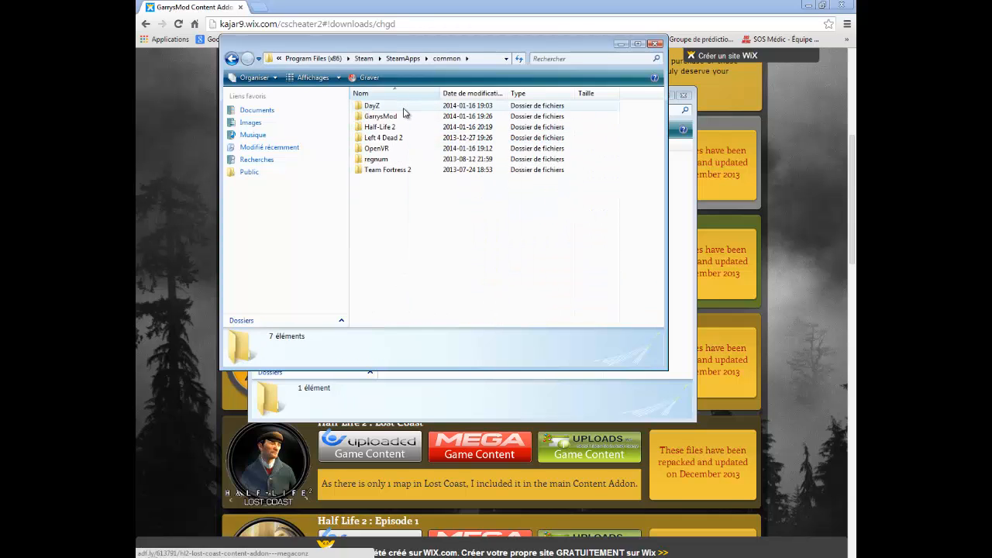
double_click(381, 115)
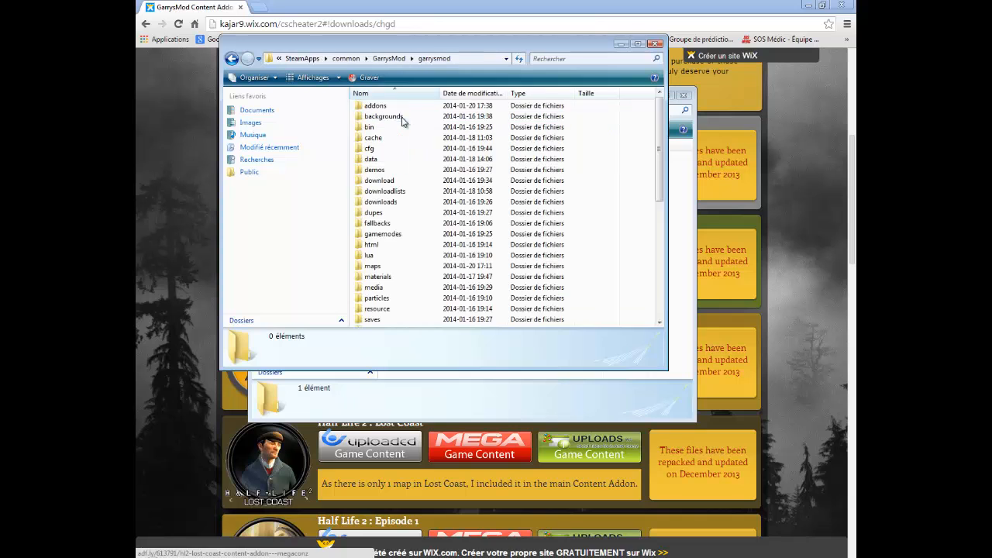
double_click(375, 105)
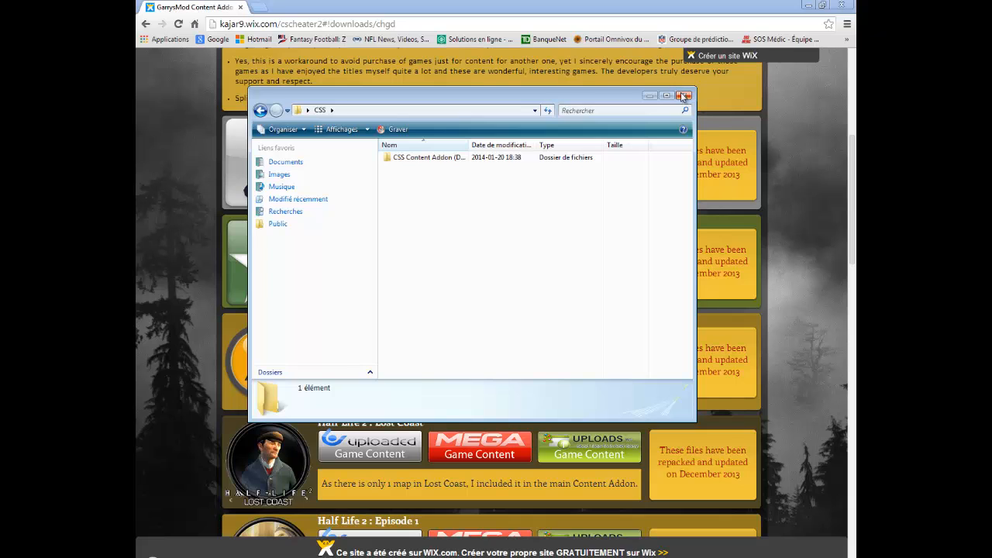
left_click(682, 96)
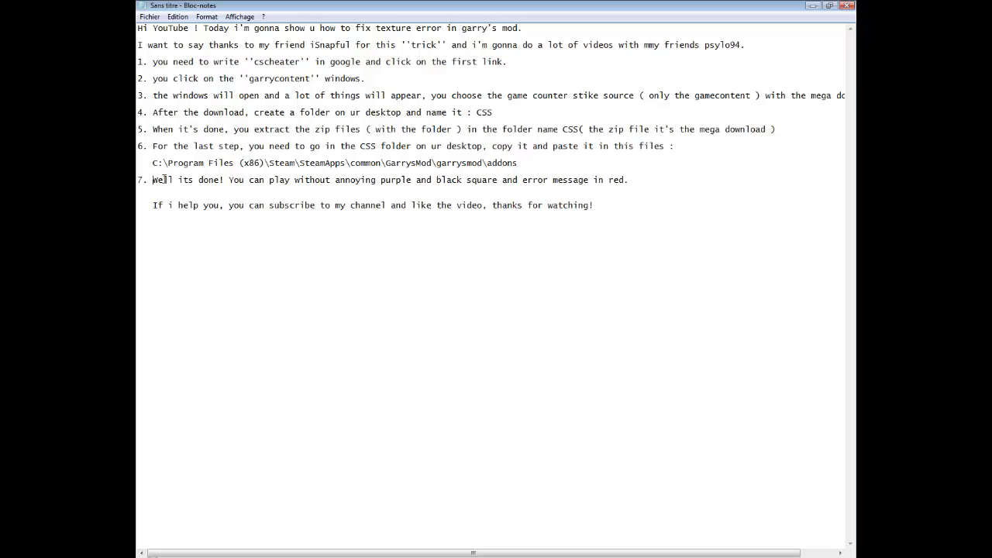
left_click_drag(152, 179, 628, 180)
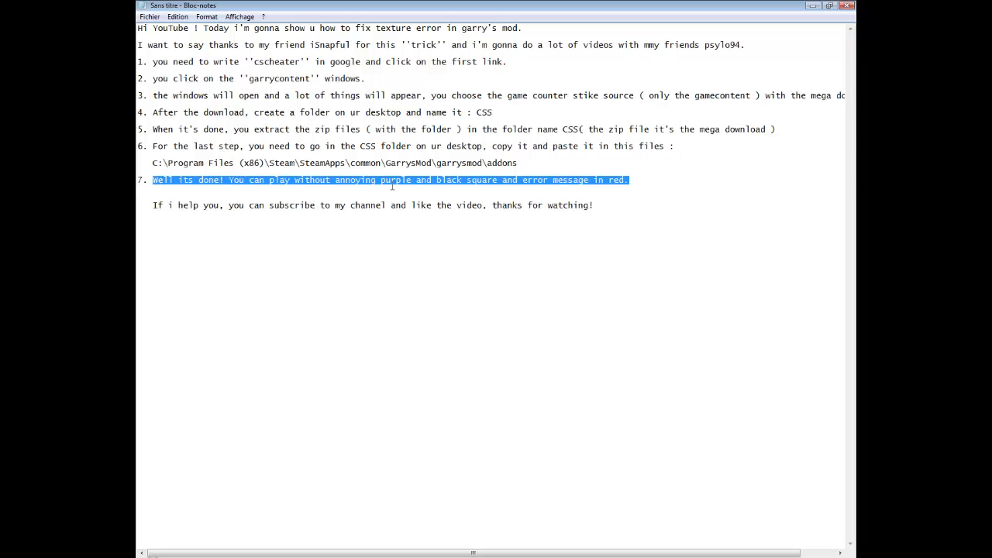
mouse_move(555, 231)
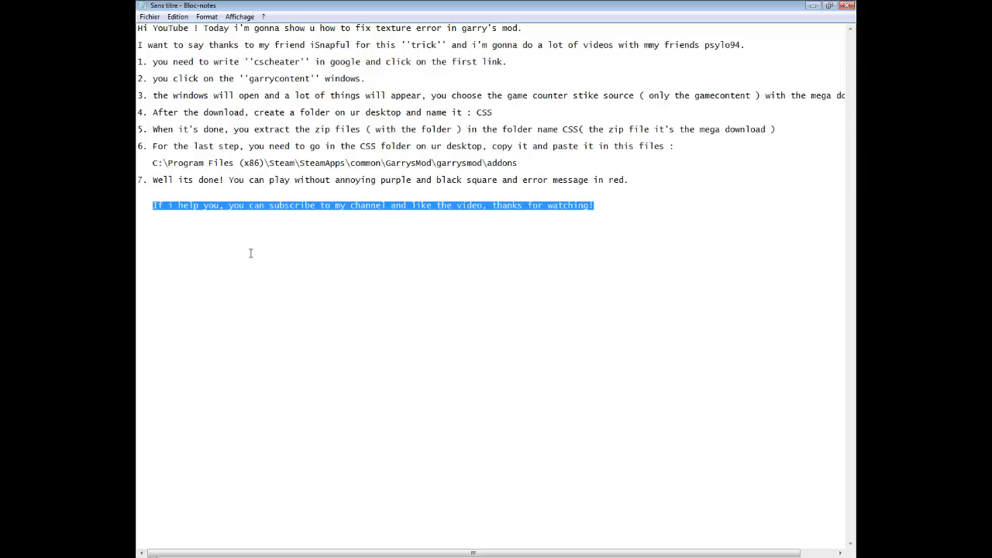
mouse_move(467, 417)
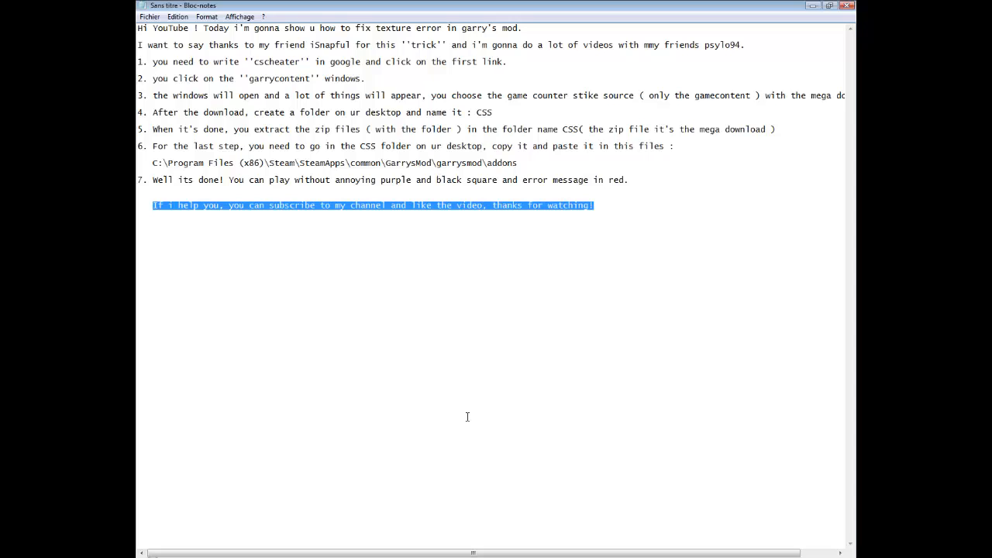
mouse_move(520, 508)
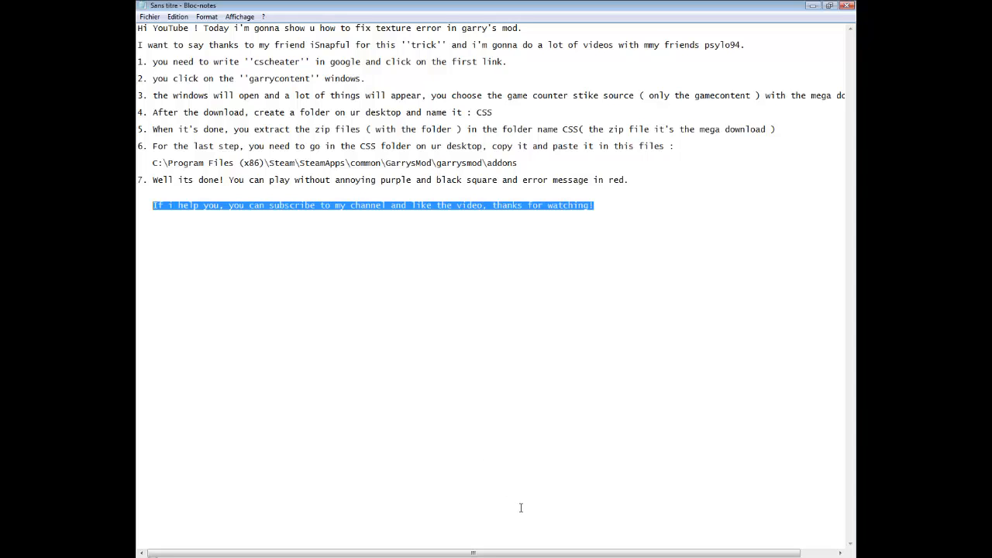
mouse_move(519, 511)
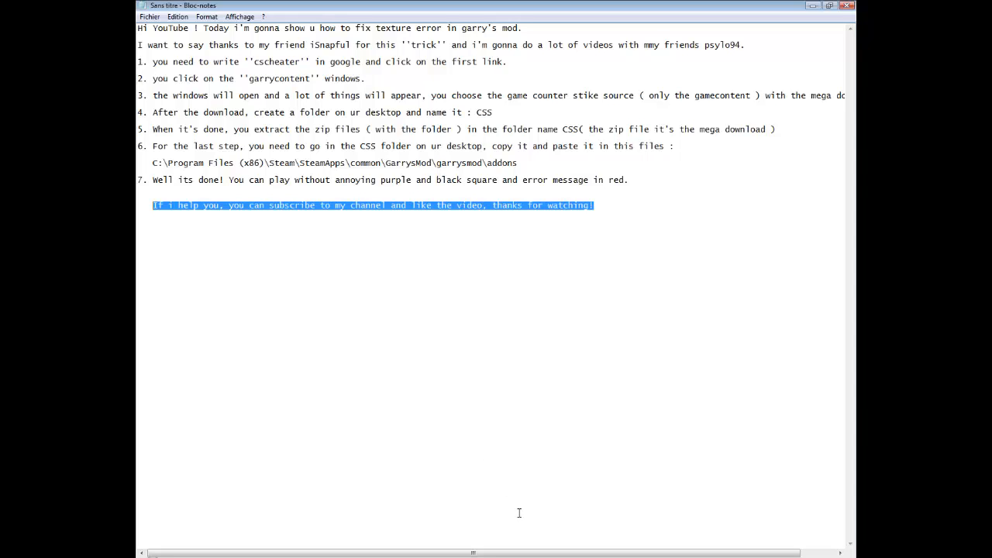